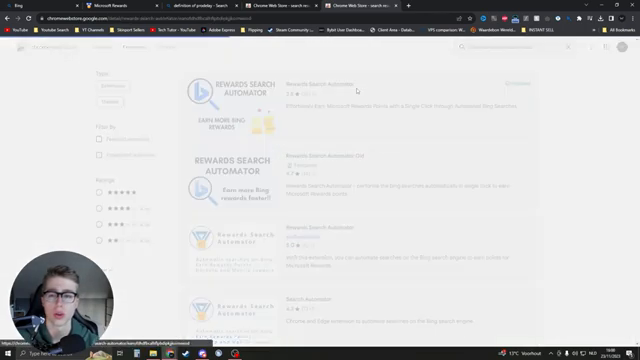
# Open the Rewards Search Automator listing from the Web Store search results.
pyautogui.click(310, 84)
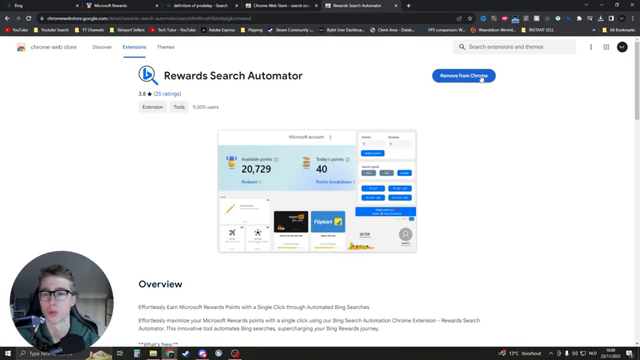